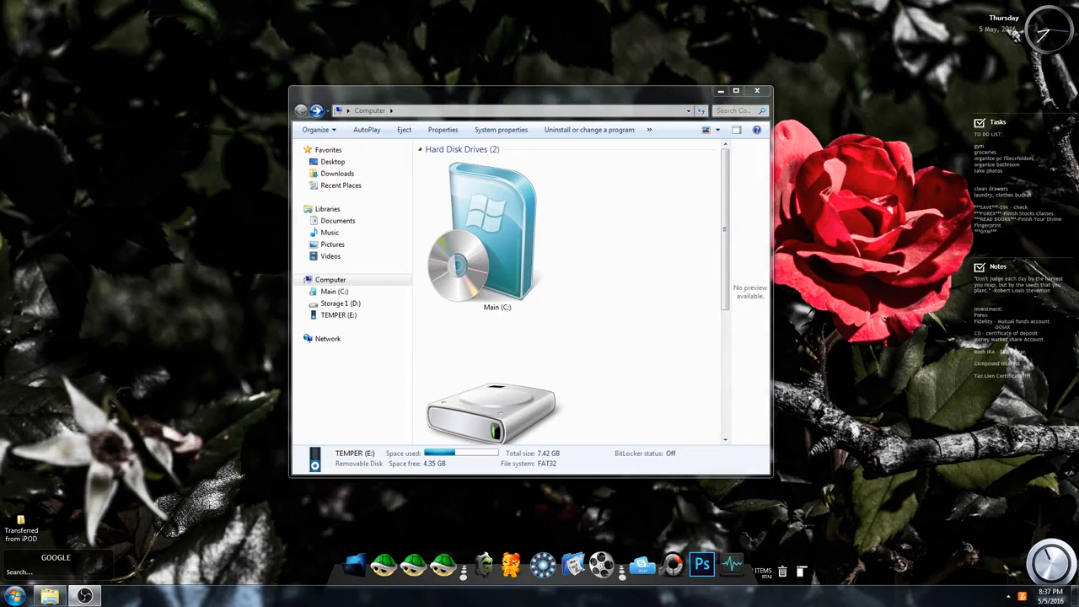
Step: Scroll to the TEMPER (E:) iPod drive and open Folder and search options from Organize
scroll(down, 3)
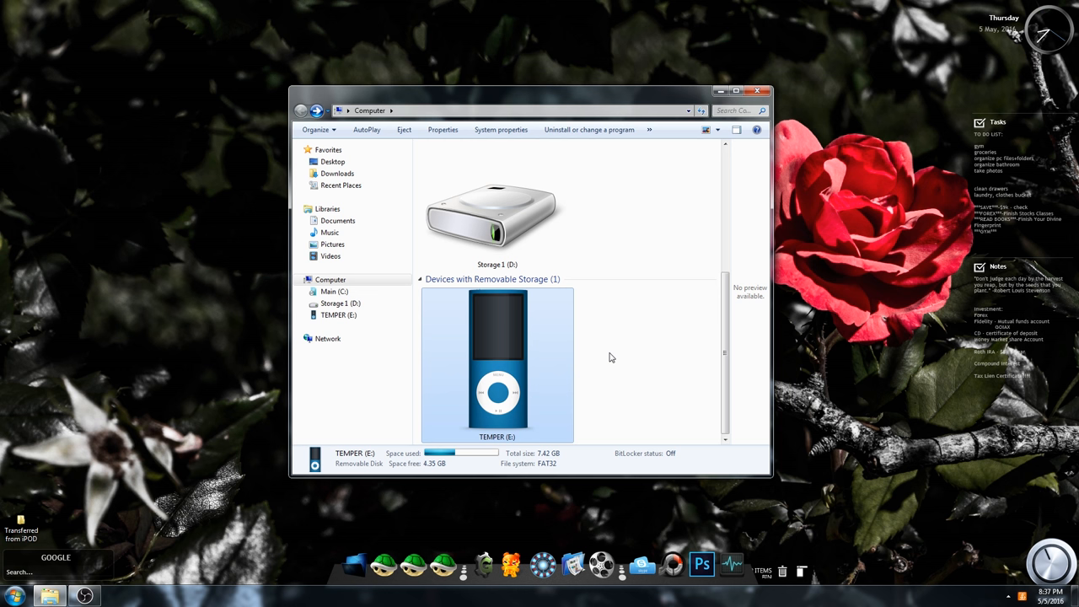
mouse_move(970, 428)
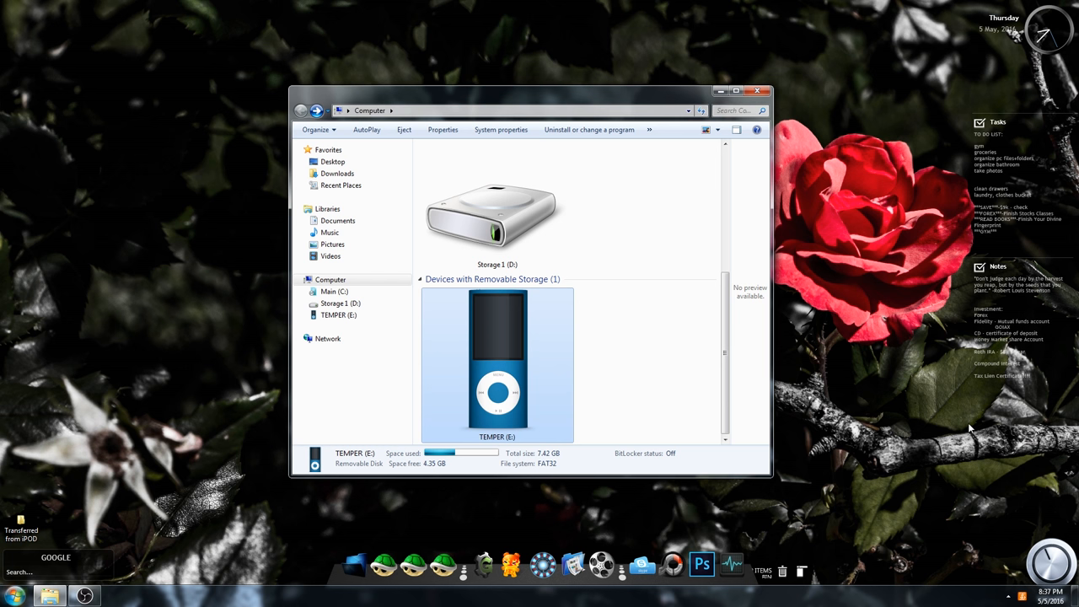
click(317, 129)
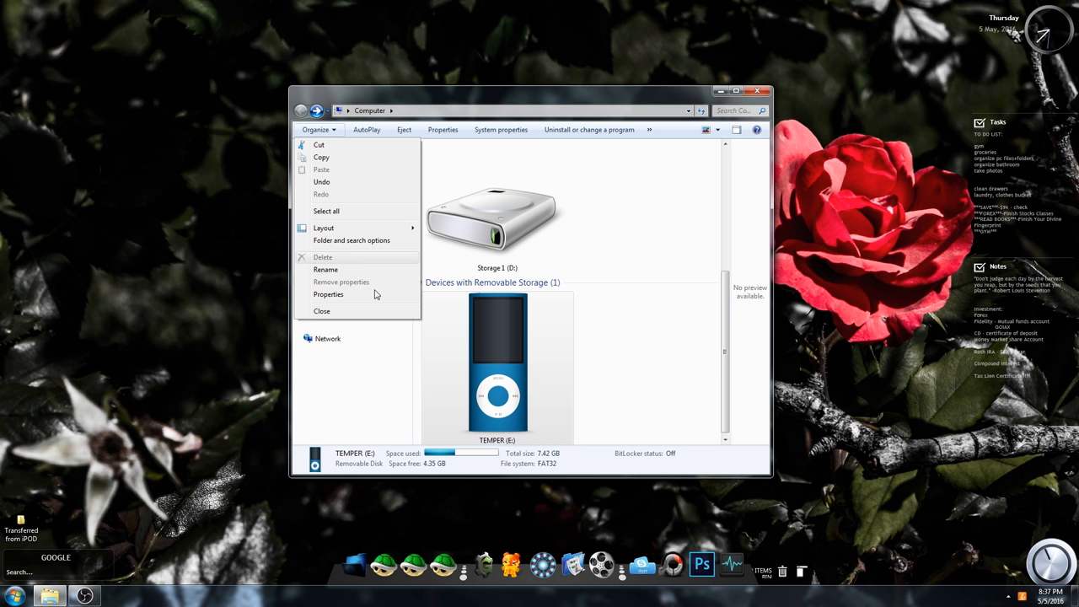
click(351, 240)
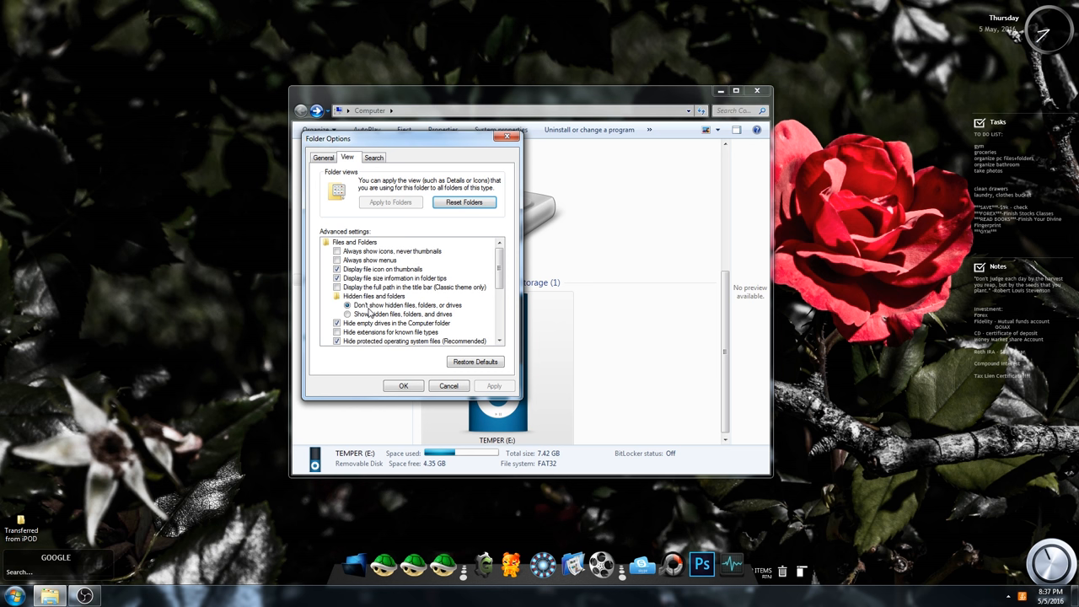
Step: Select 'Show hidden files, folders, and drives' and confirm with OK
click(347, 314)
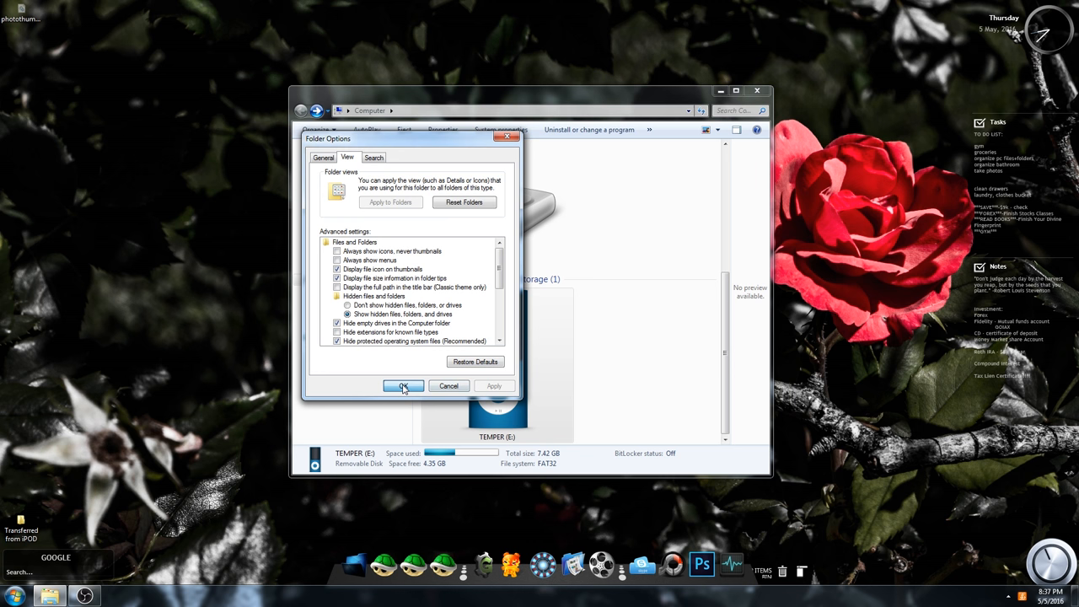
click(403, 386)
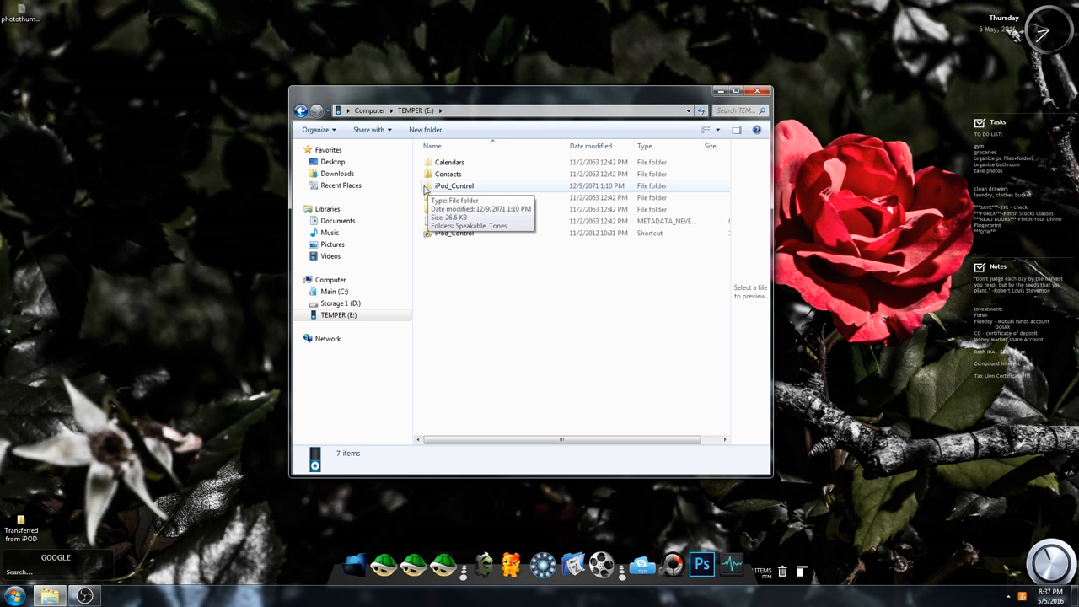
Step: Open iPod_Control, then its Music folder on TEMPER (E:)
double_click(454, 185)
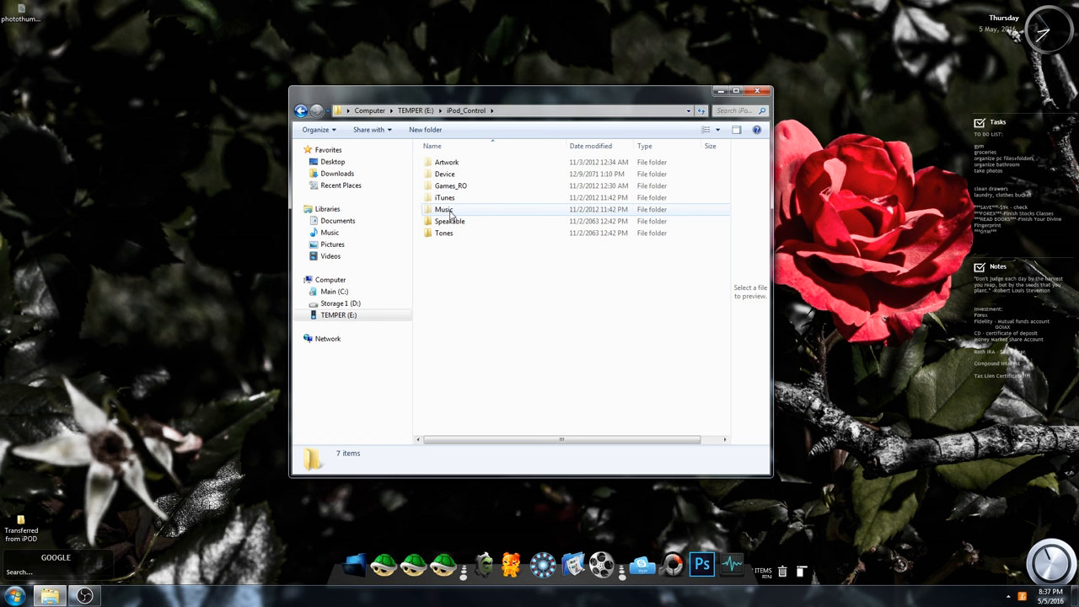
double_click(443, 209)
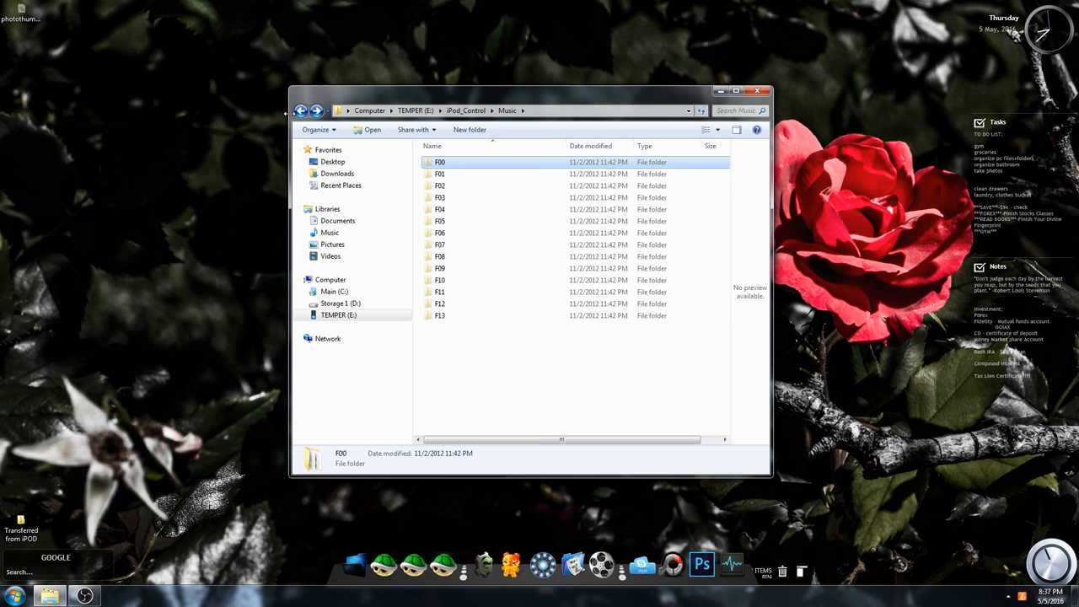